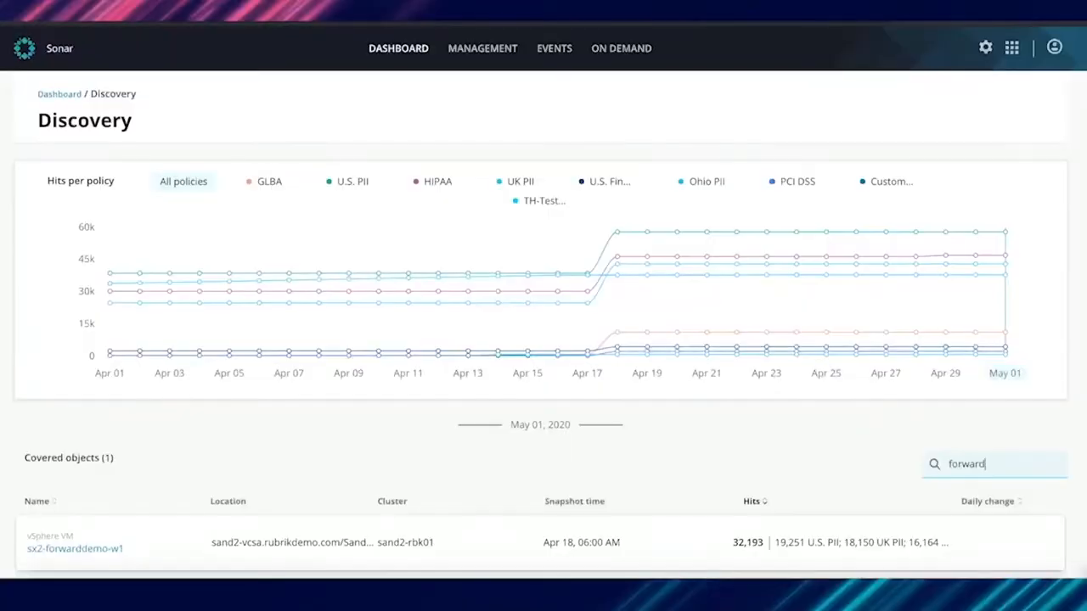
{"action": "mouse_move", "coordinate": [903, 468]}
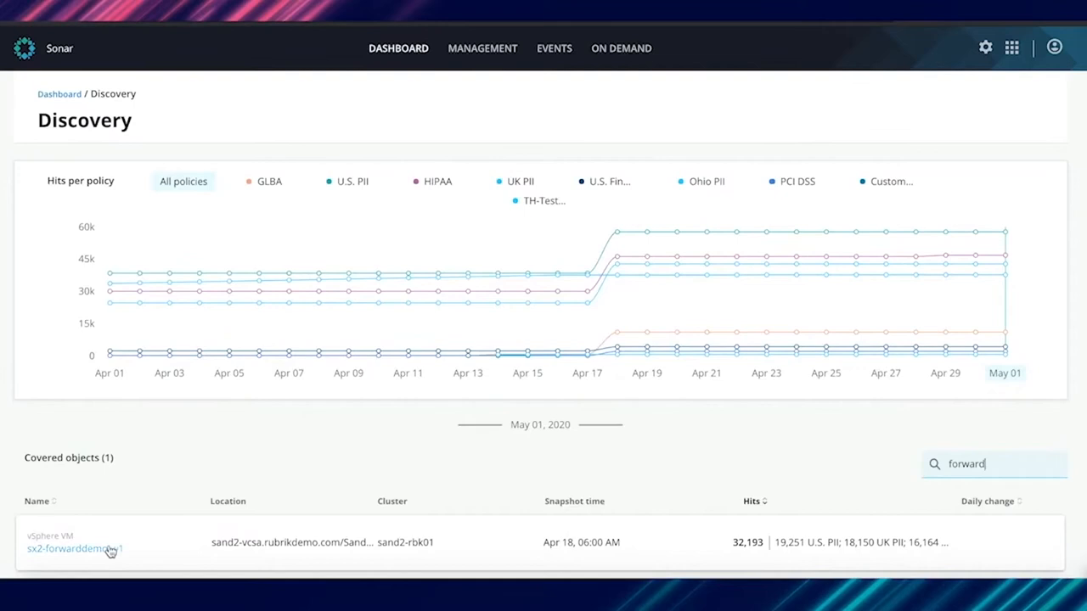
Open the sx2-forwarddemo-w1 VM's detail page listing its C: drive with 32,193 policy hits
{"action": "left_click", "coordinate": [66, 549]}
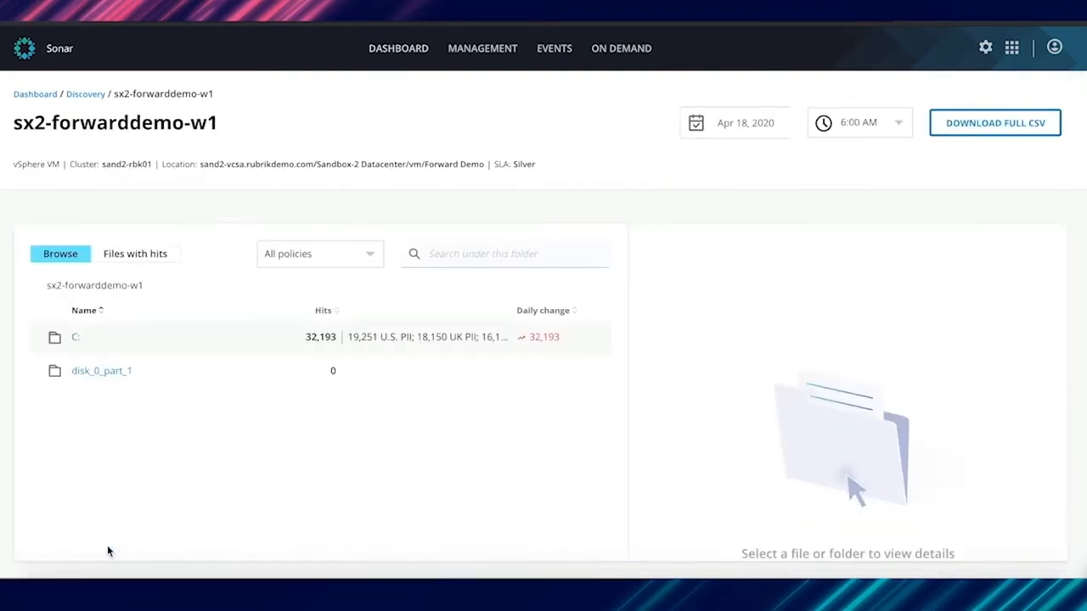